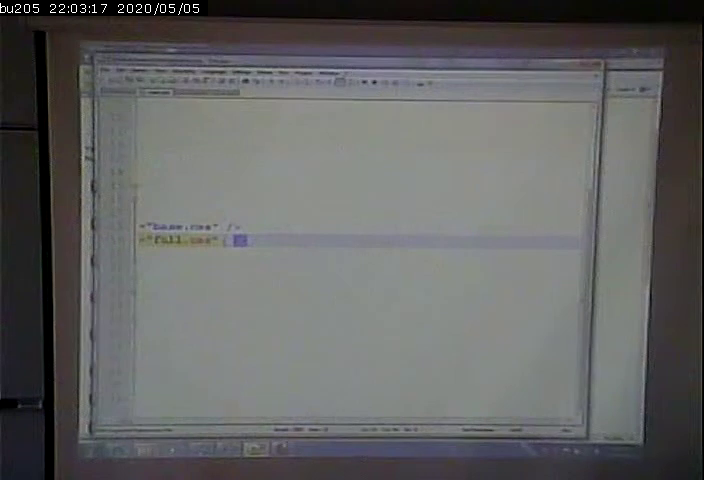
Step: Show the File menu commands for the open style-rule document
left_click(114, 72)
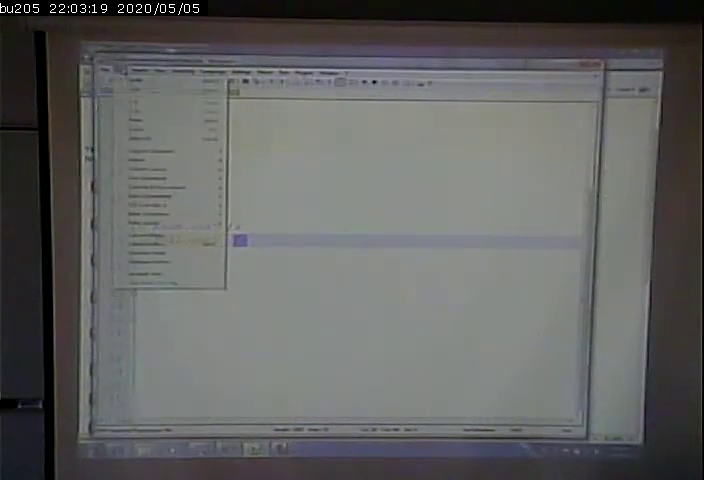